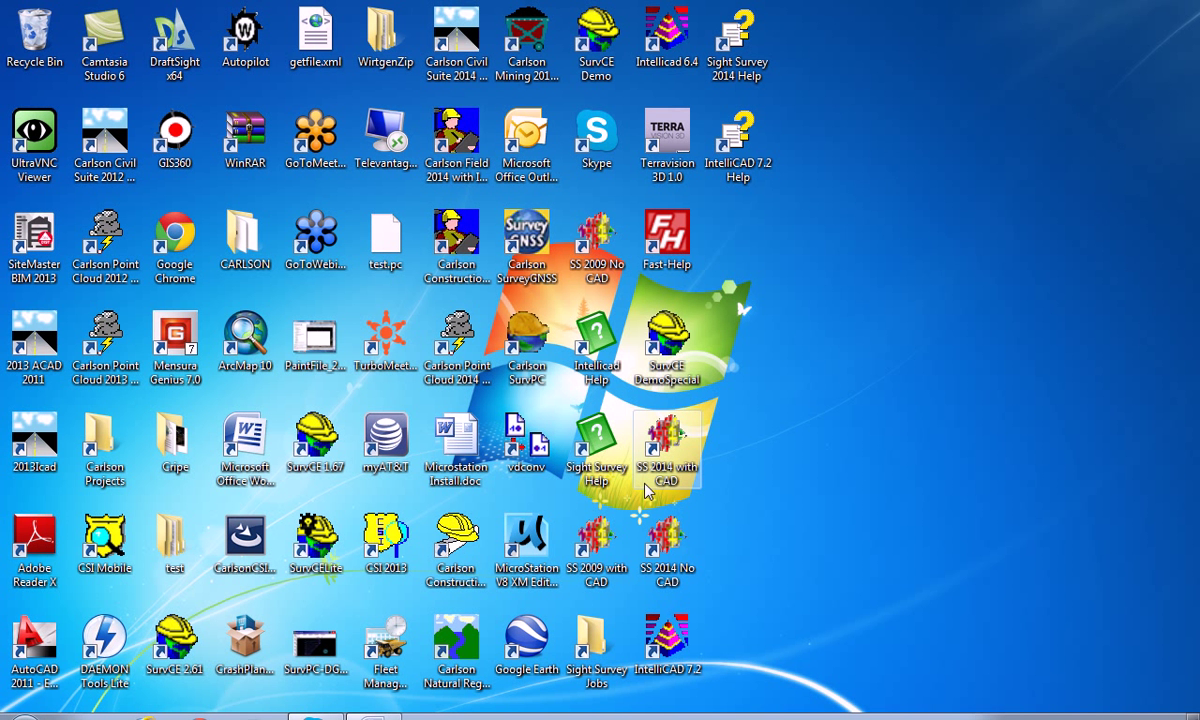
mouse_move(676, 482)
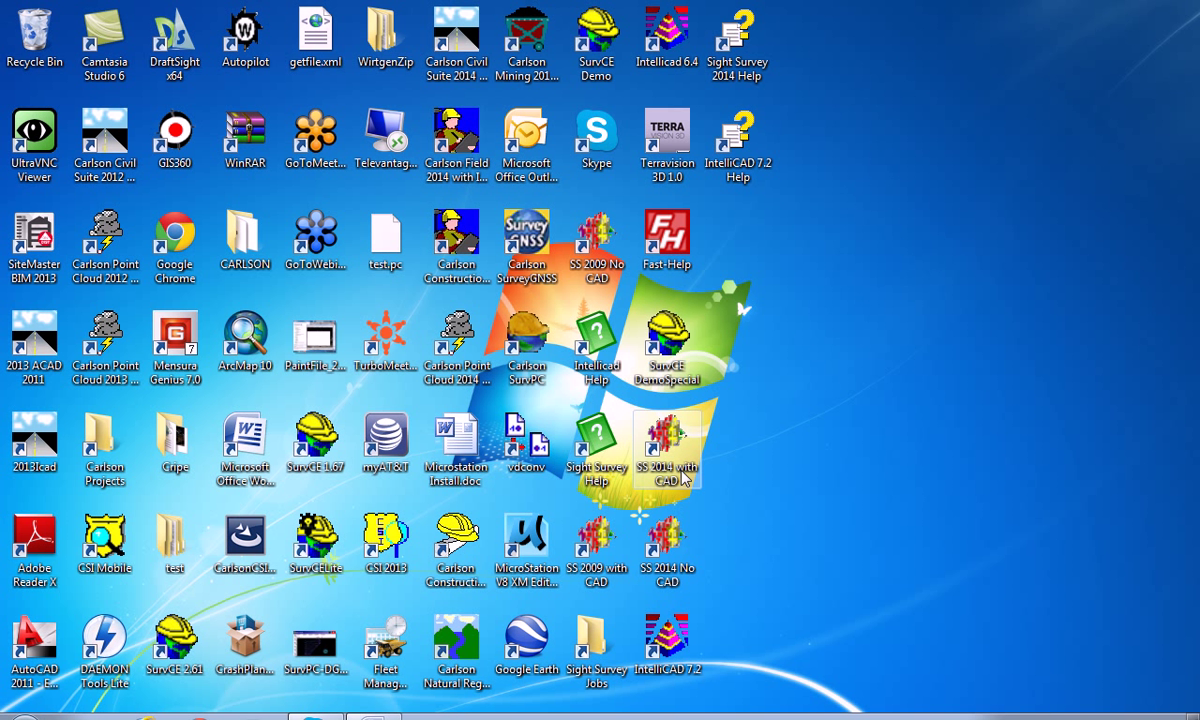
Launch Sight Survey 2014 from its desktop shortcut to reach the job start panel.
double_click(668, 450)
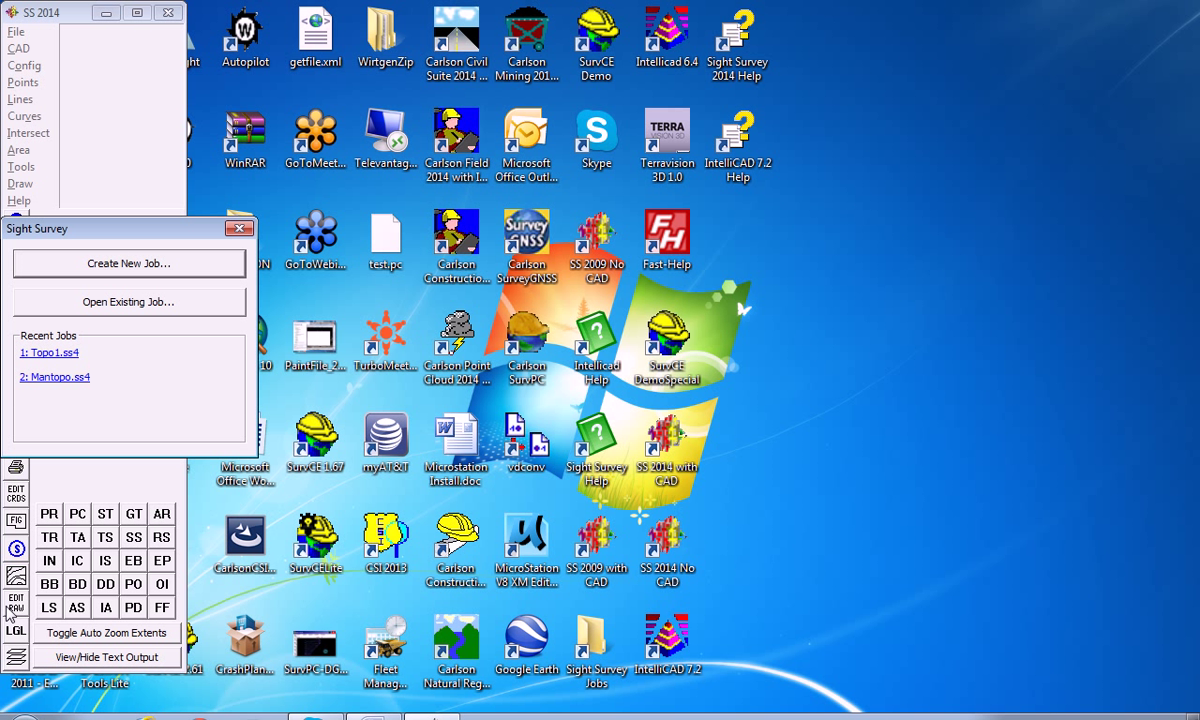
mouse_move(100, 582)
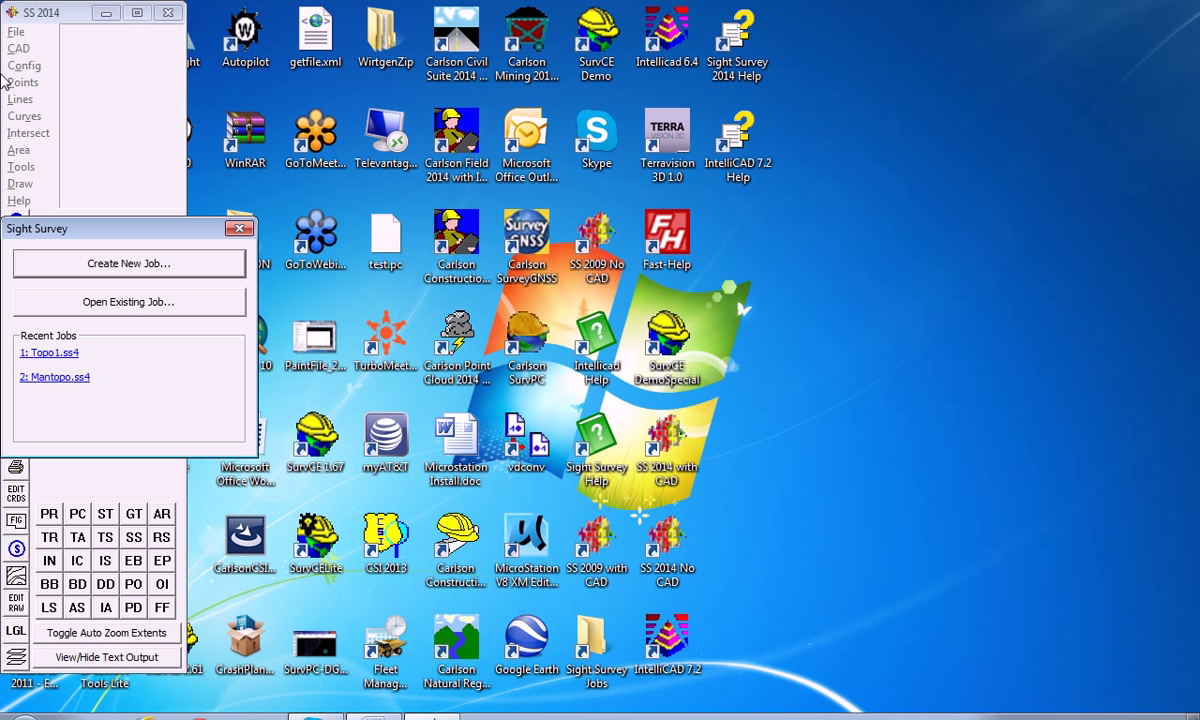
Create a new job named Topo4 using MicroStation V8 XM with Carlson Alphanumeric coordinates.
click(128, 264)
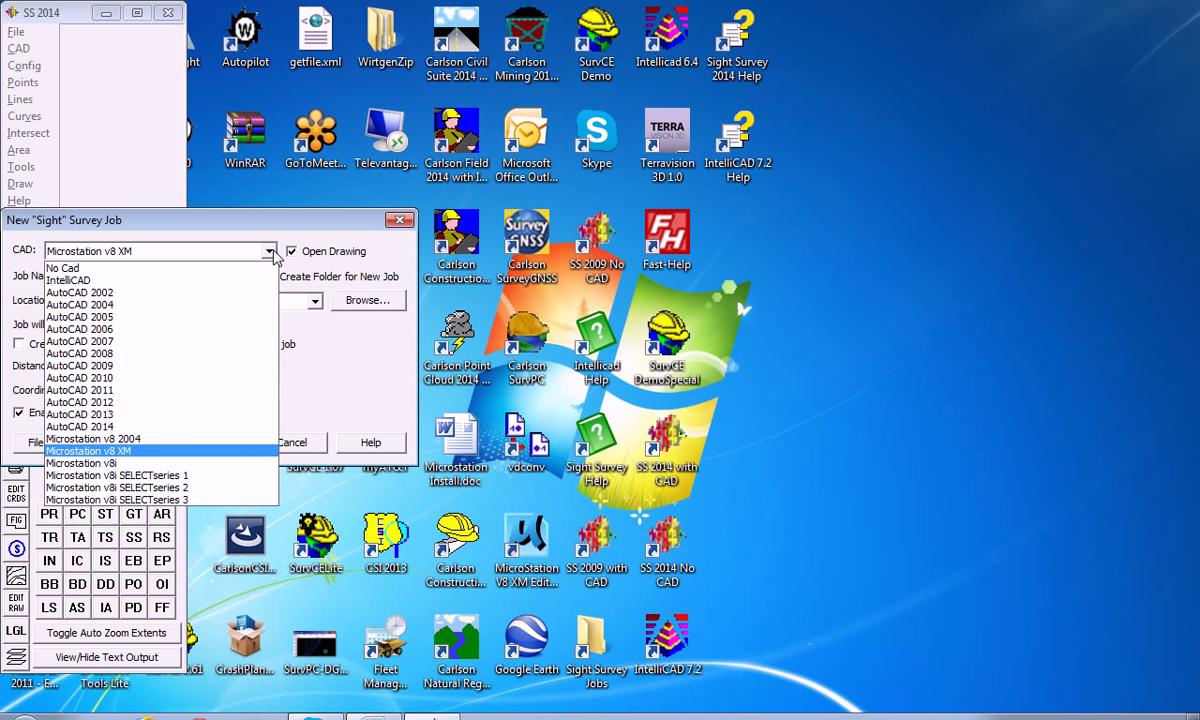
mouse_move(116, 500)
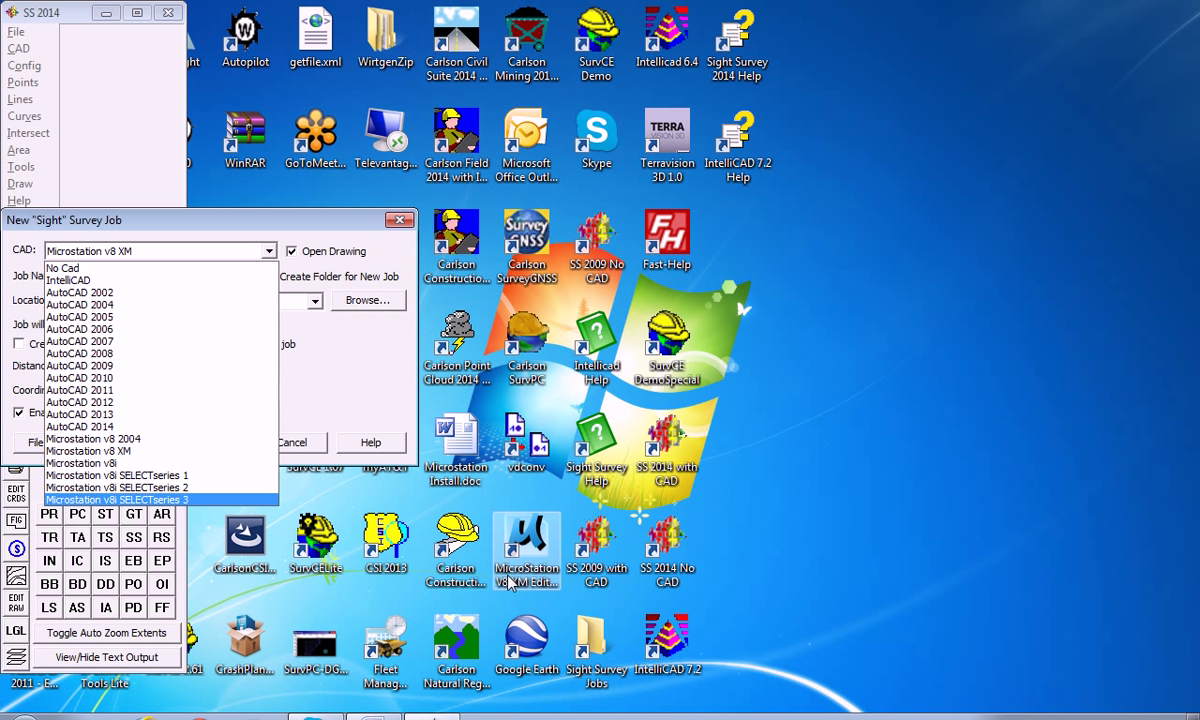
mouse_move(536, 596)
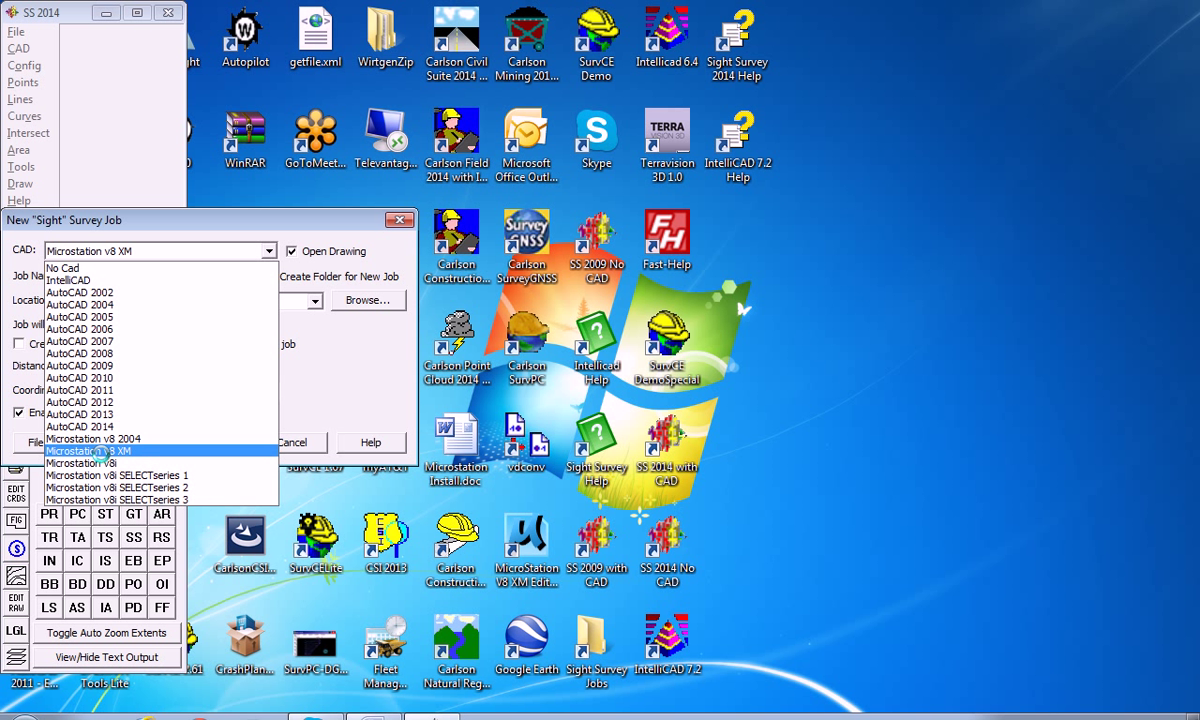
click(88, 452)
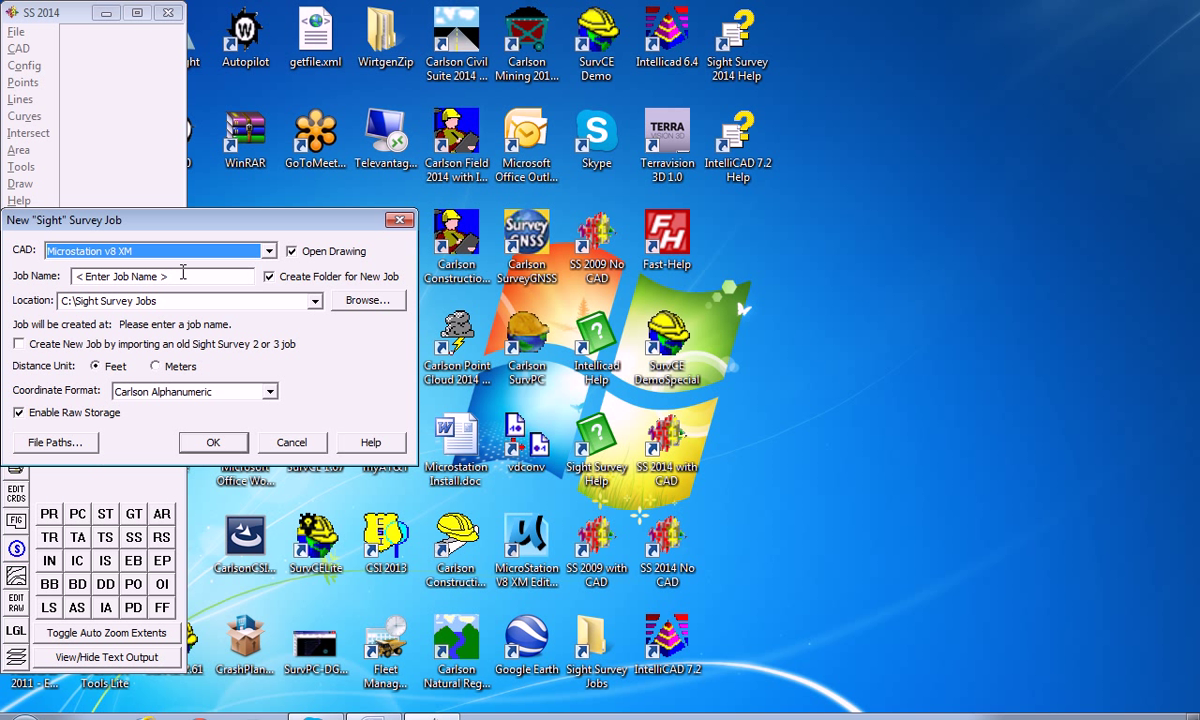
text(To)
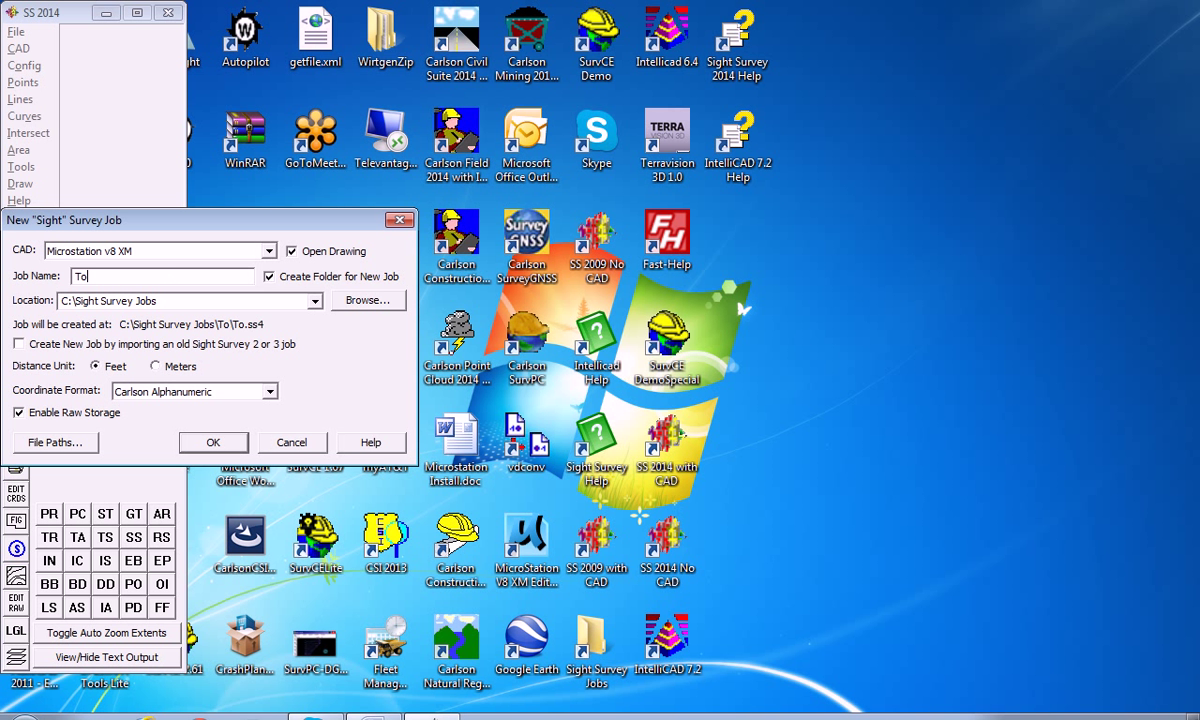
text(po4)
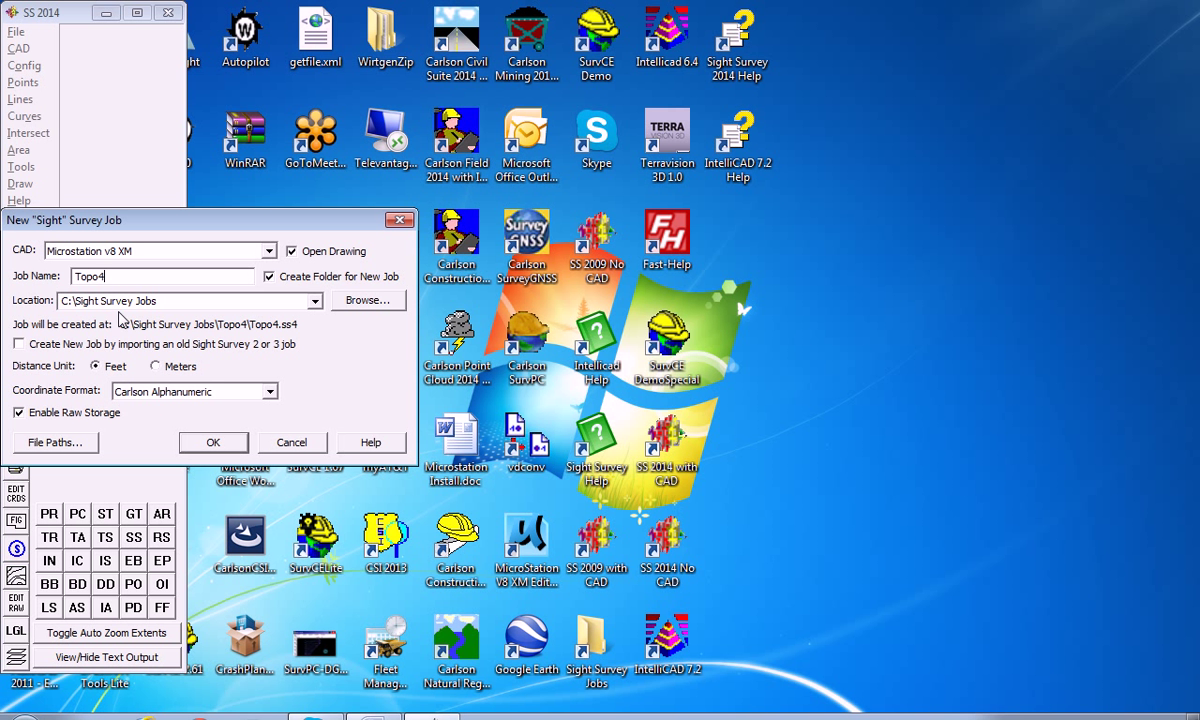
mouse_move(82, 364)
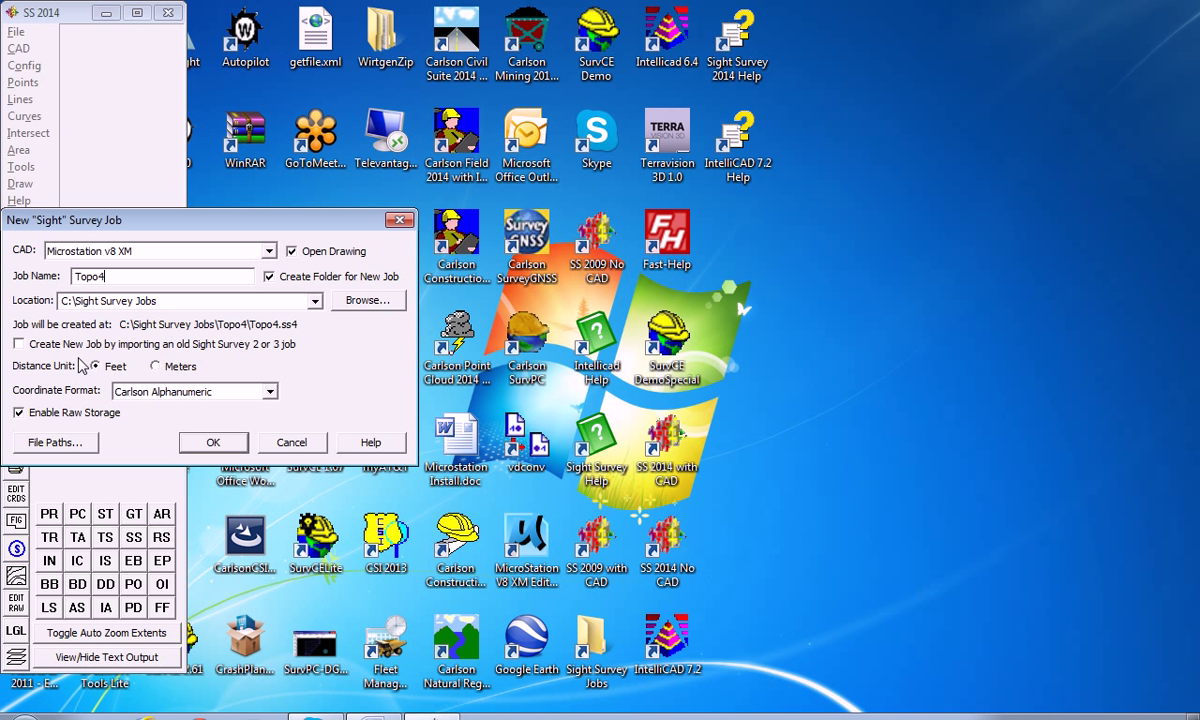
mouse_move(270, 400)
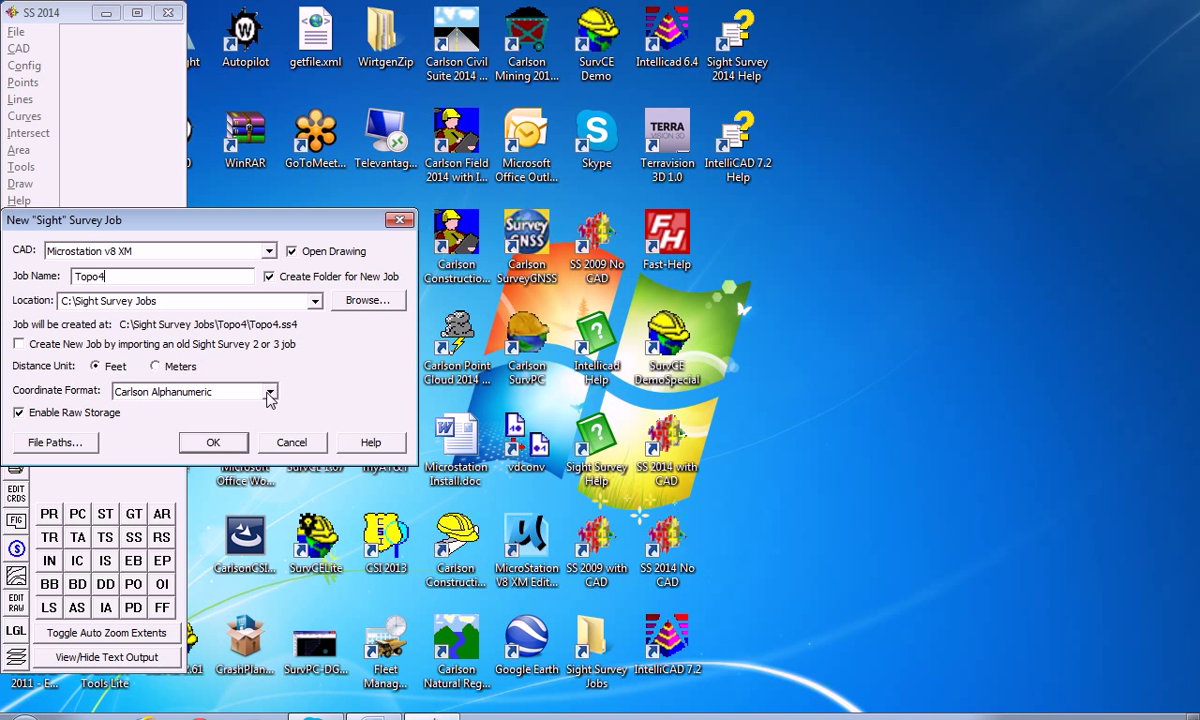
click(272, 390)
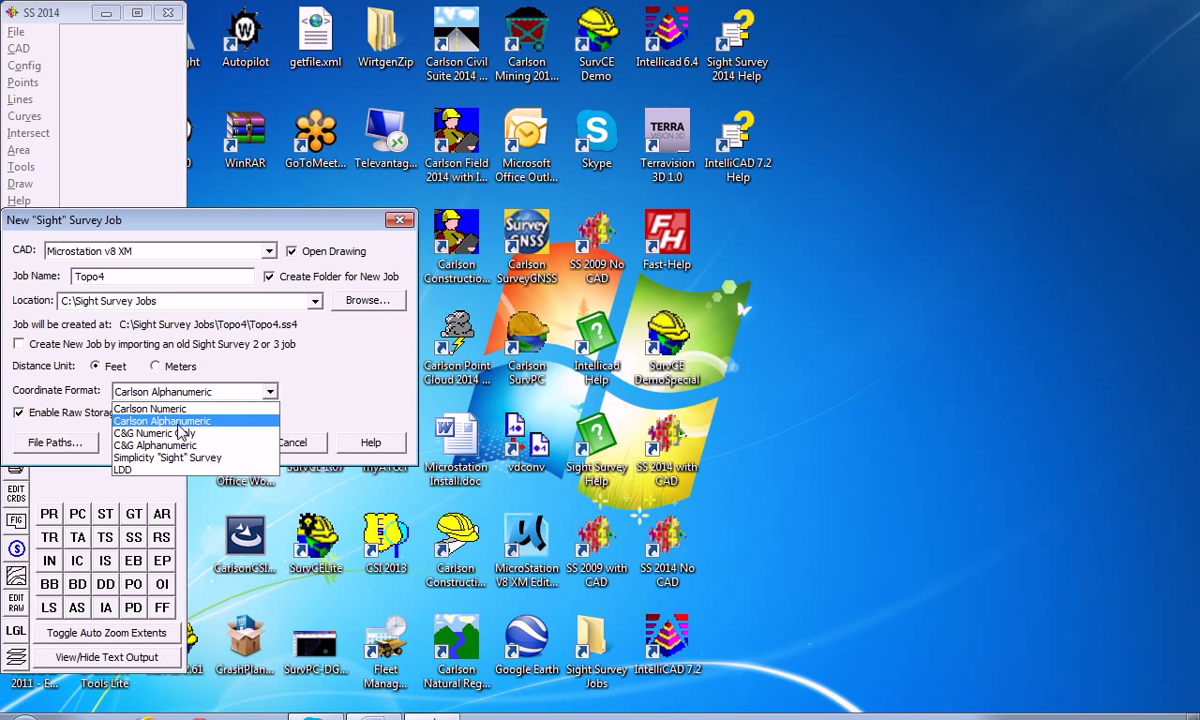
click(160, 420)
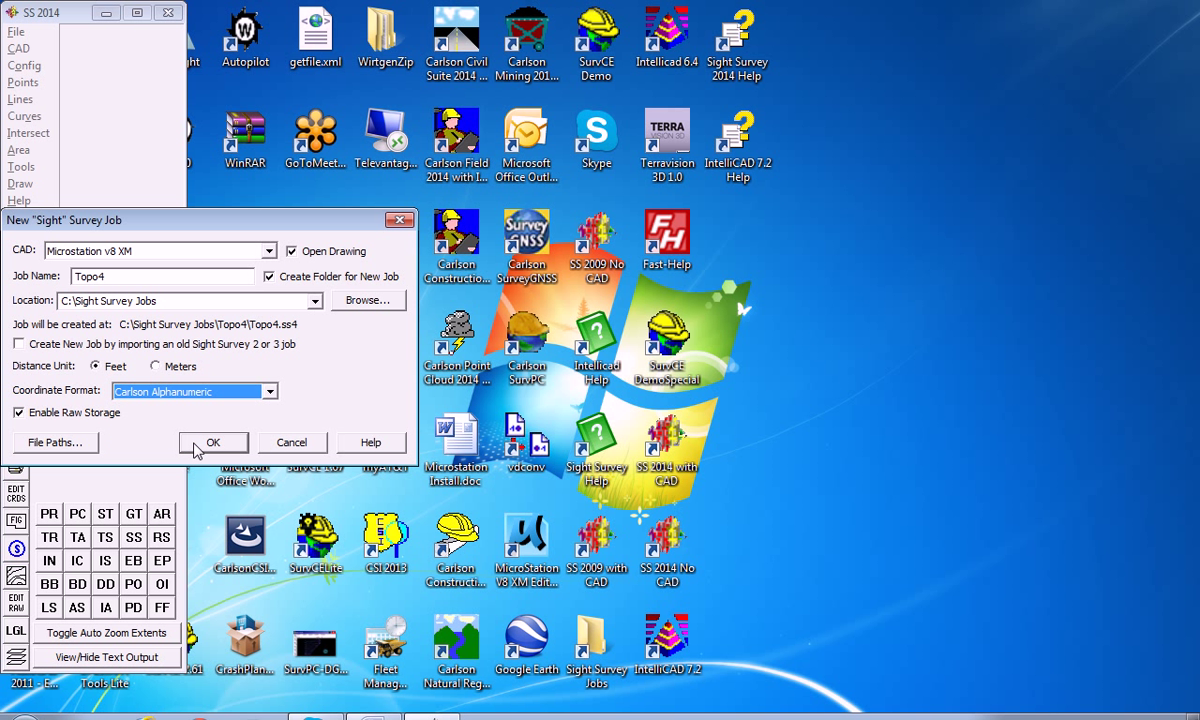
Confirm the Topo4 job and use the 3D default seed3d.dgn as the MicroStation seed file.
click(212, 442)
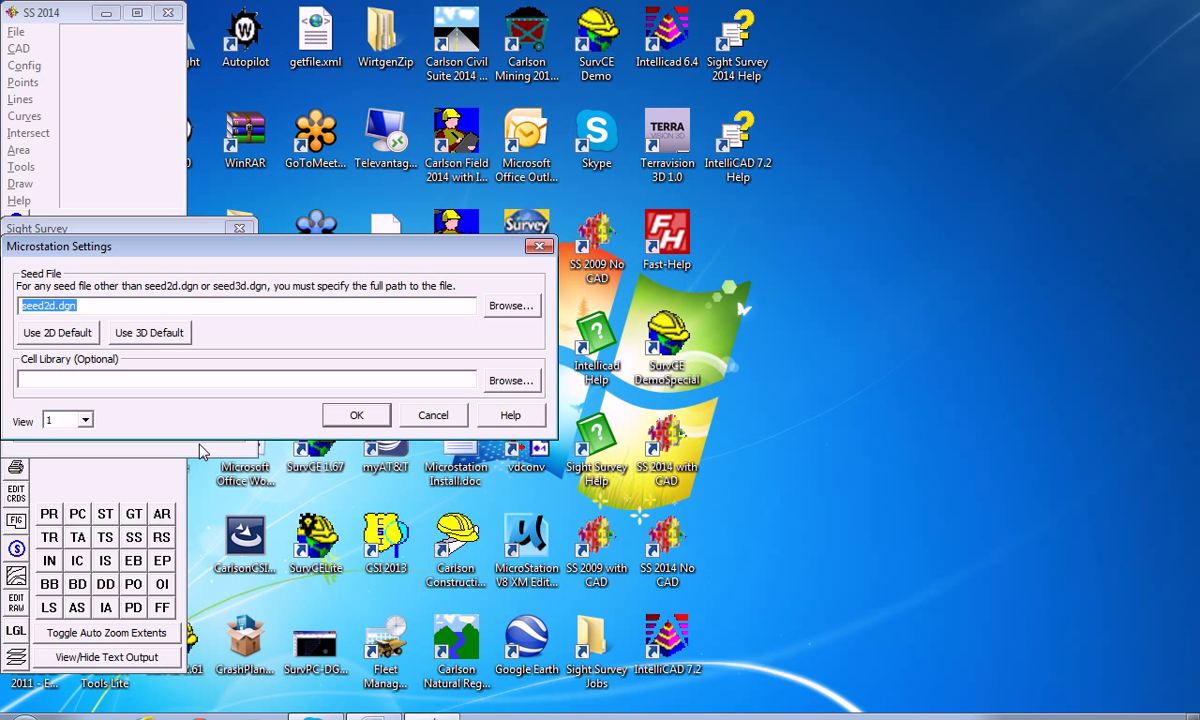
mouse_move(156, 348)
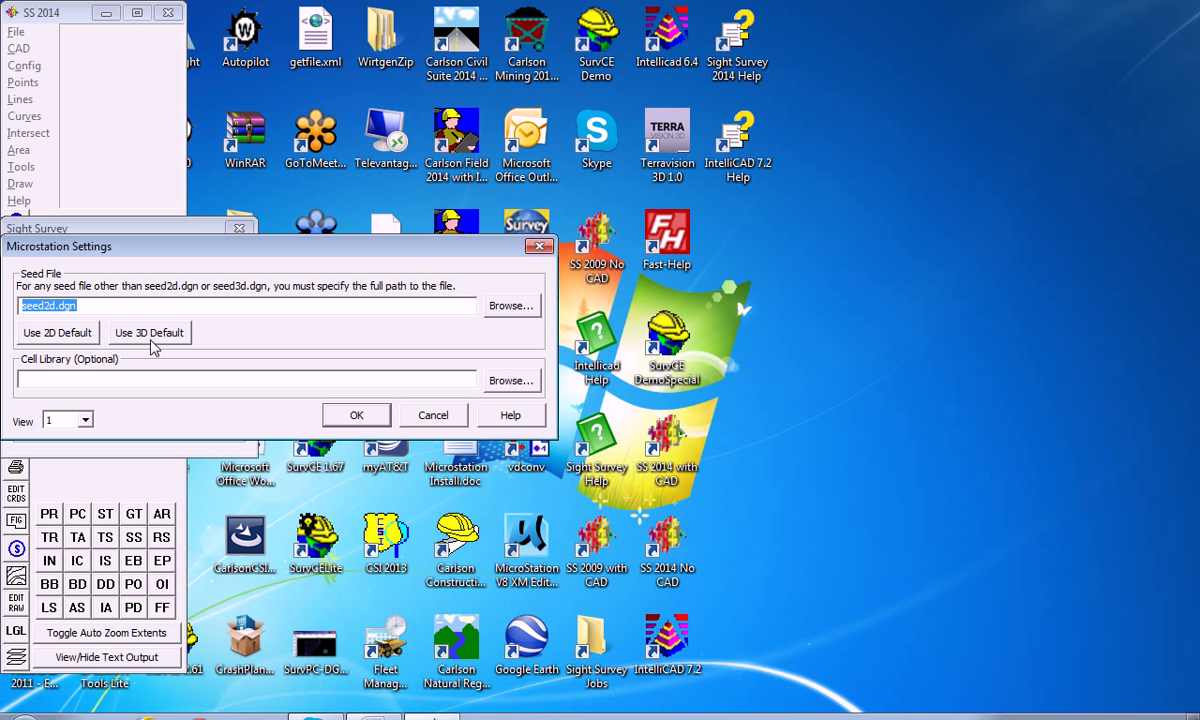
click(148, 332)
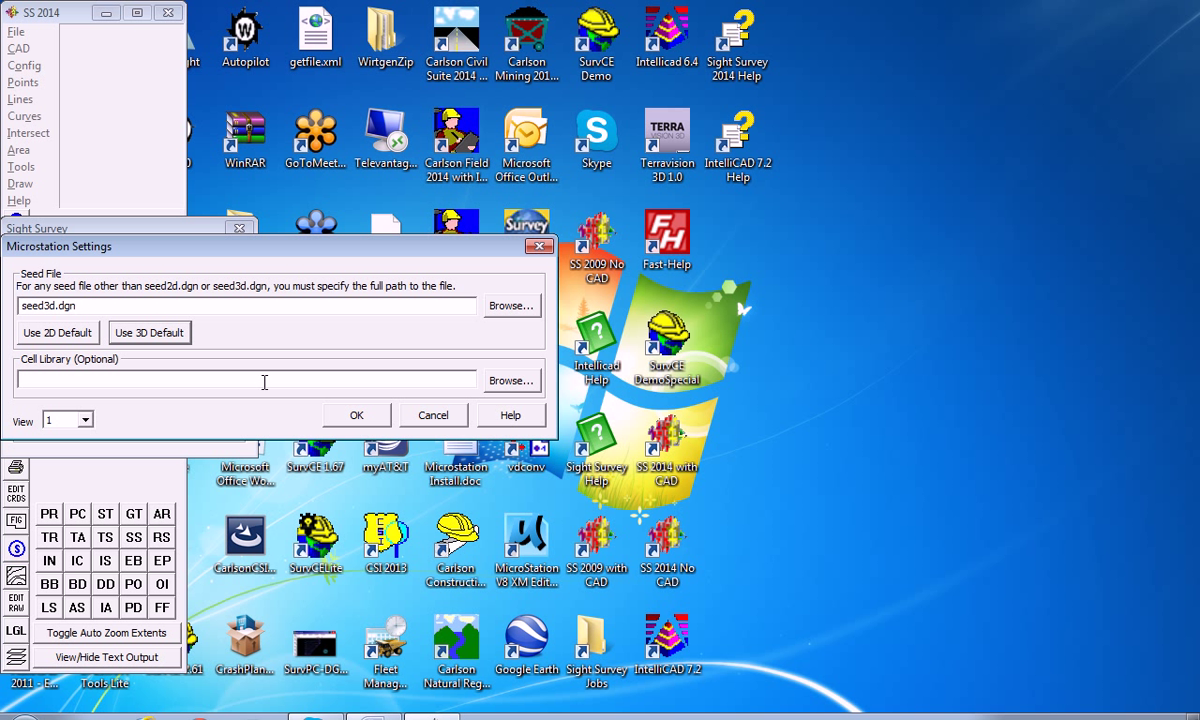
mouse_move(370, 428)
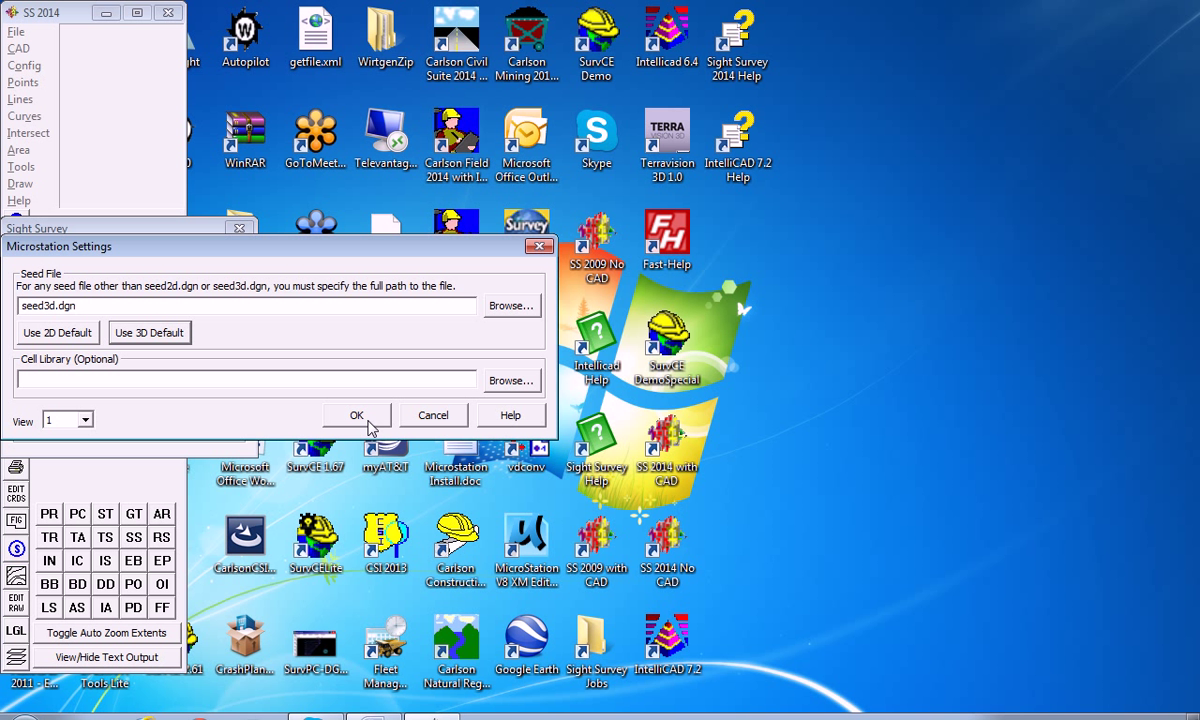
mouse_move(146, 400)
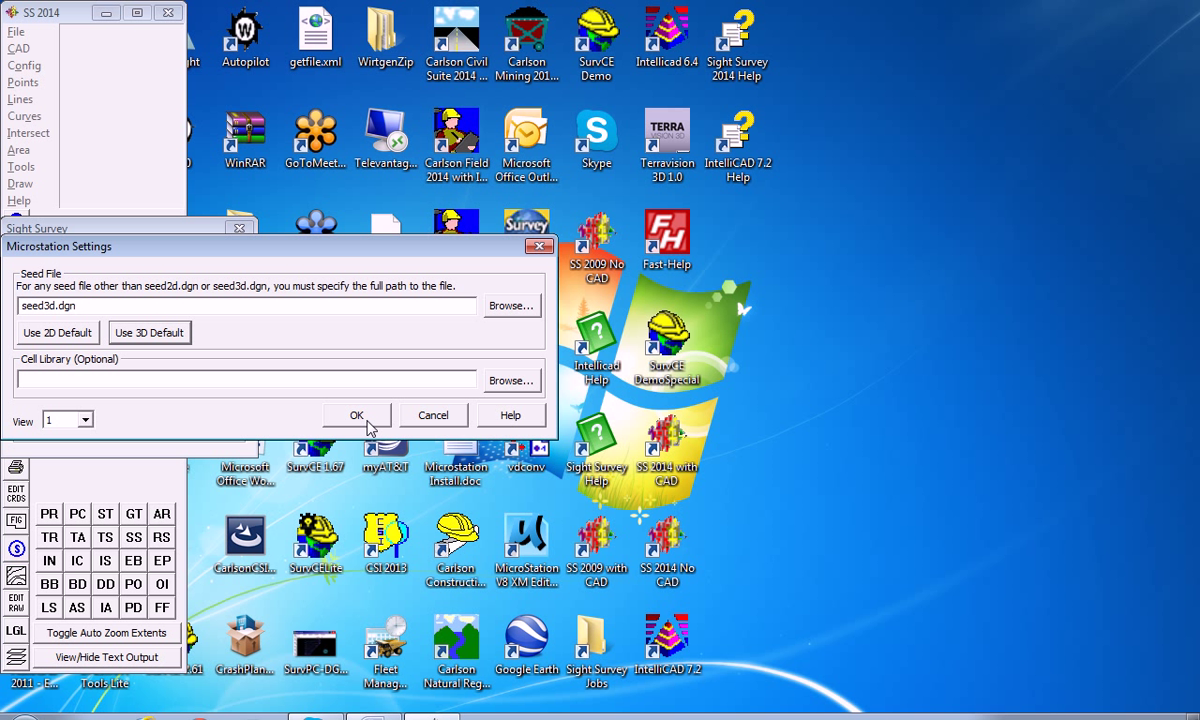
click(356, 414)
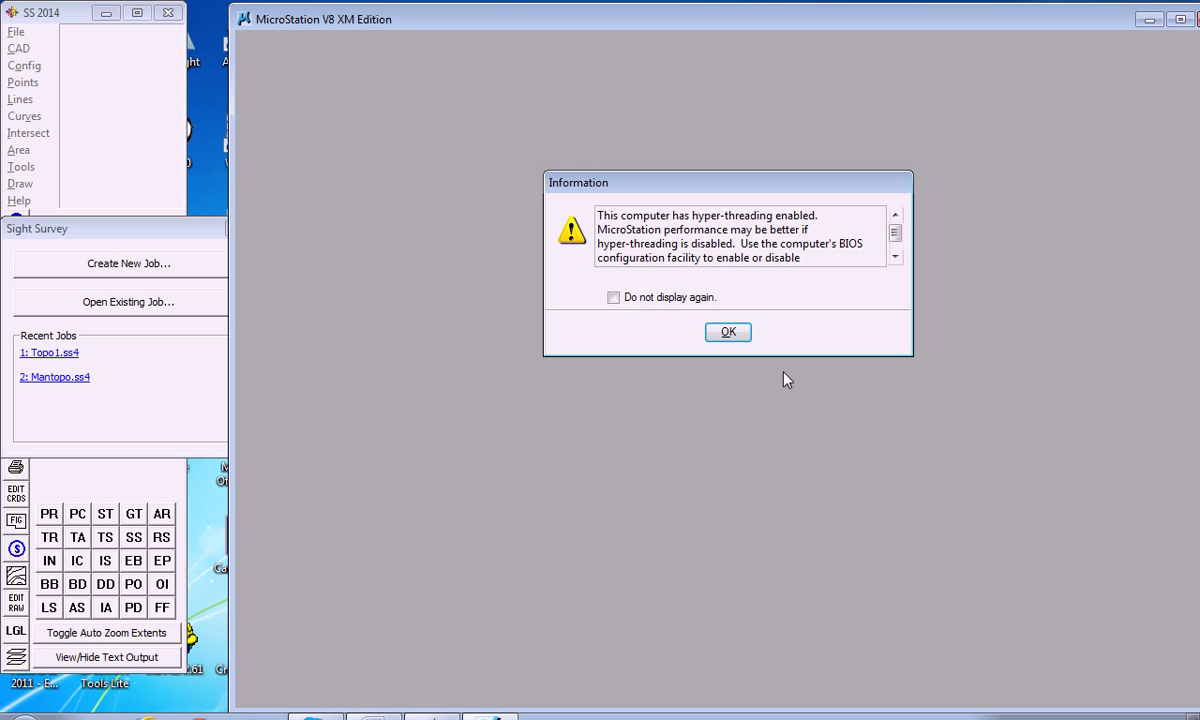
Dismiss the hyper-threading notice and maximize View 1 - Top of Topo4.dgn.
click(728, 332)
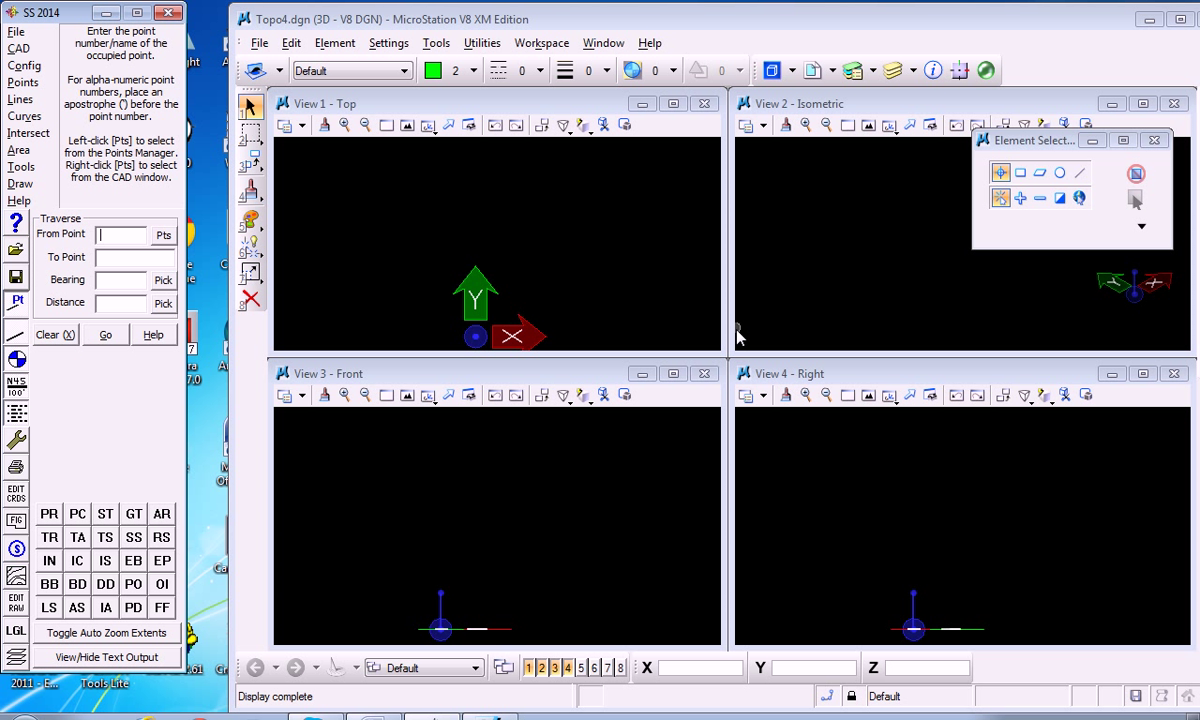
mouse_move(684, 82)
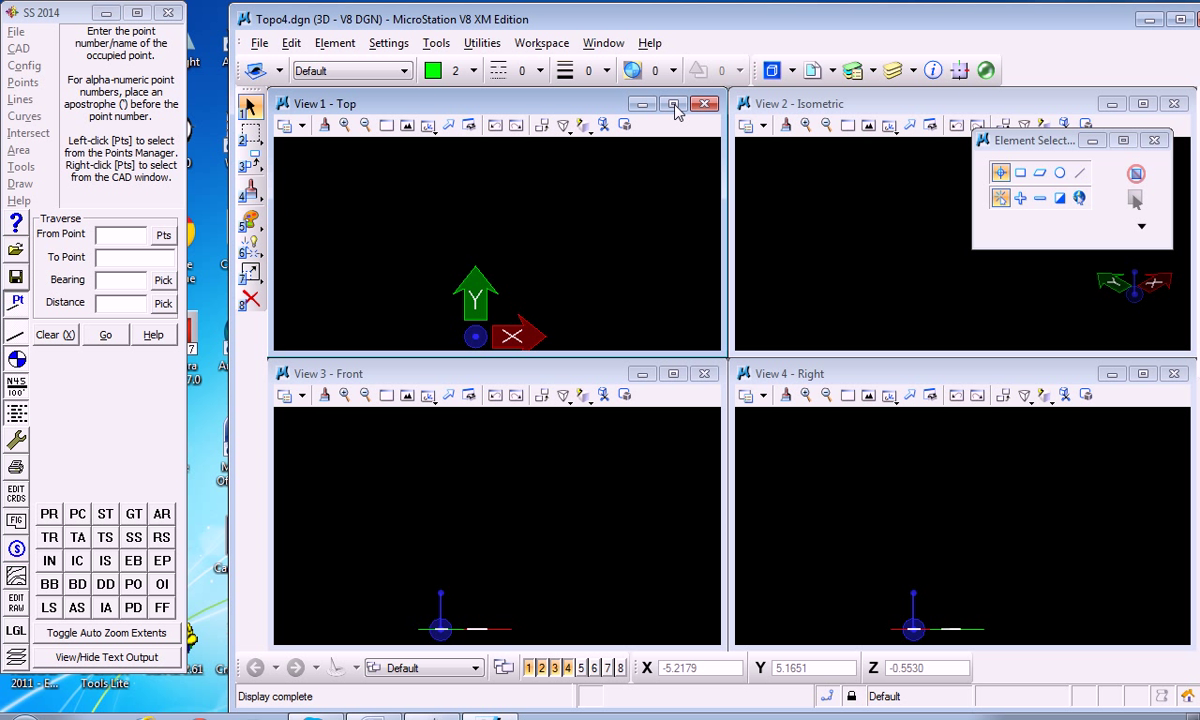
click(672, 104)
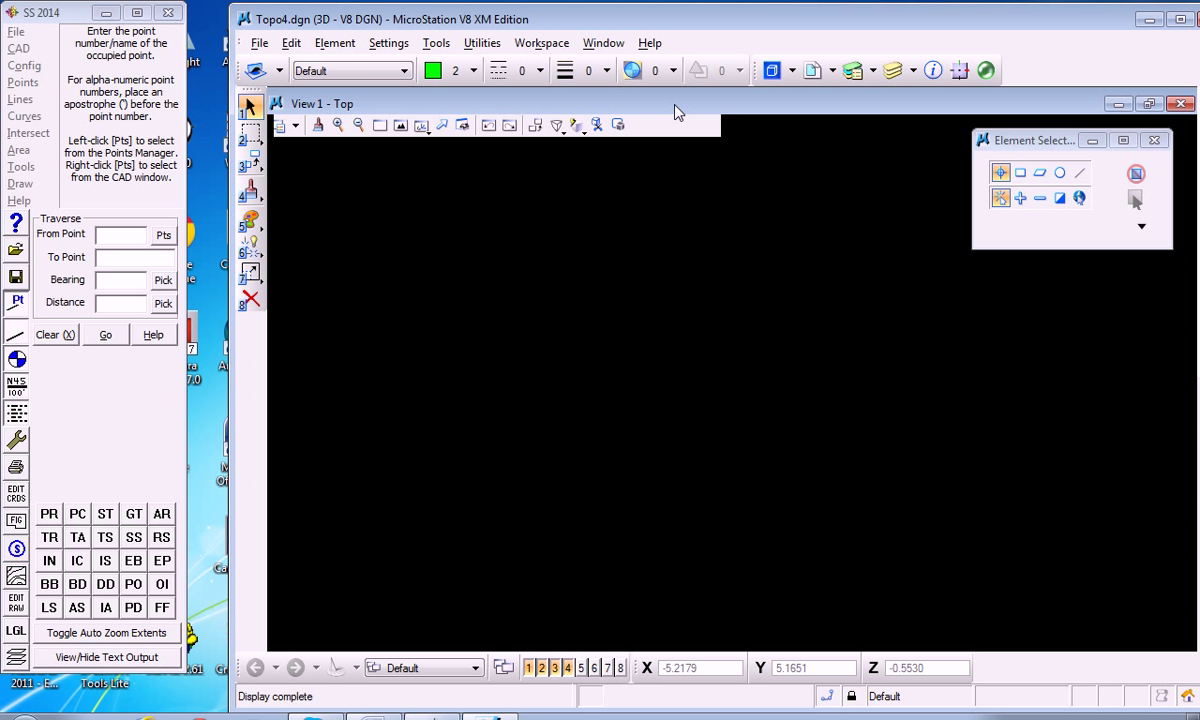